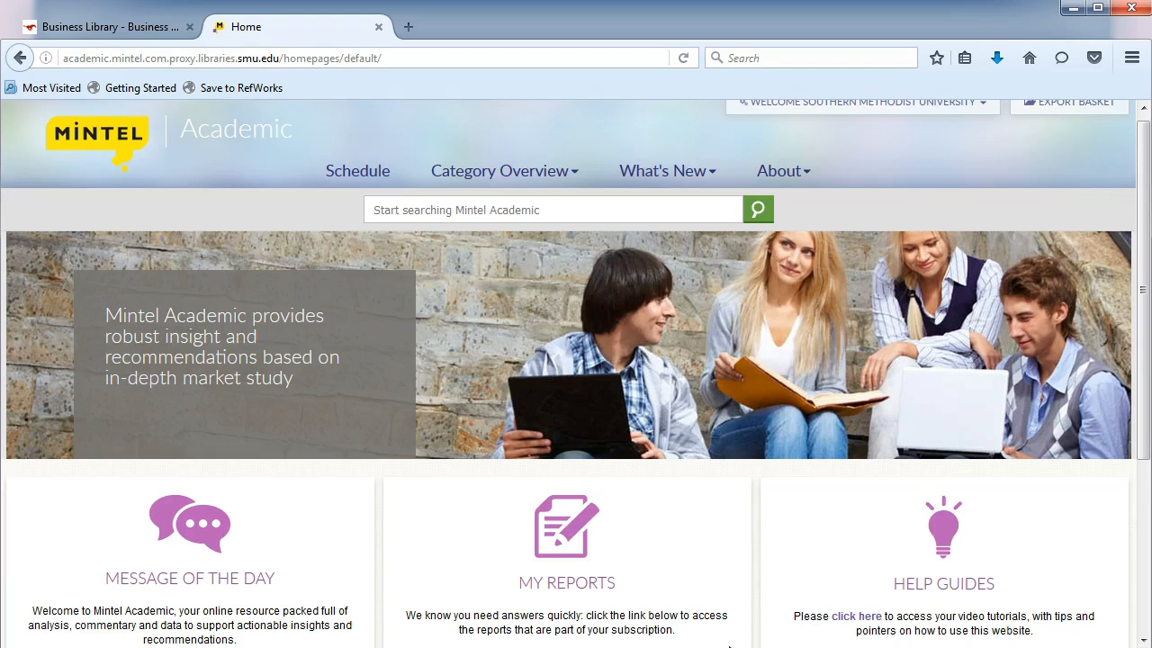
Step: Show the latest reports in My Reports and narrow them to the Lifestyles sector
scroll(down, 3)
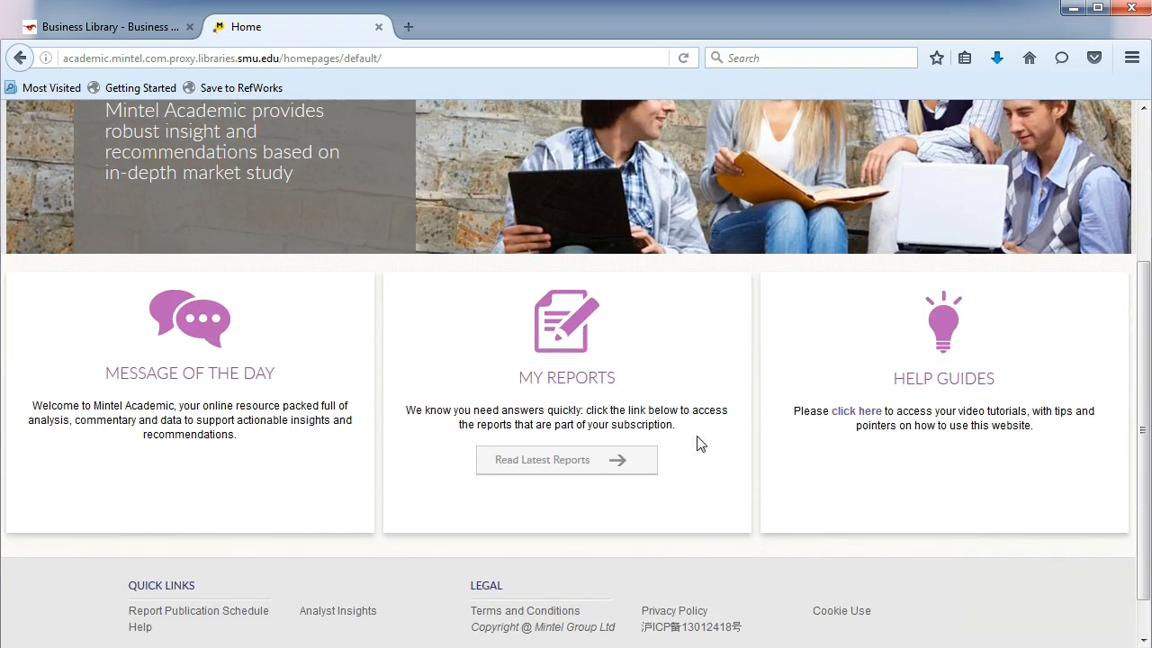
mouse_move(547, 461)
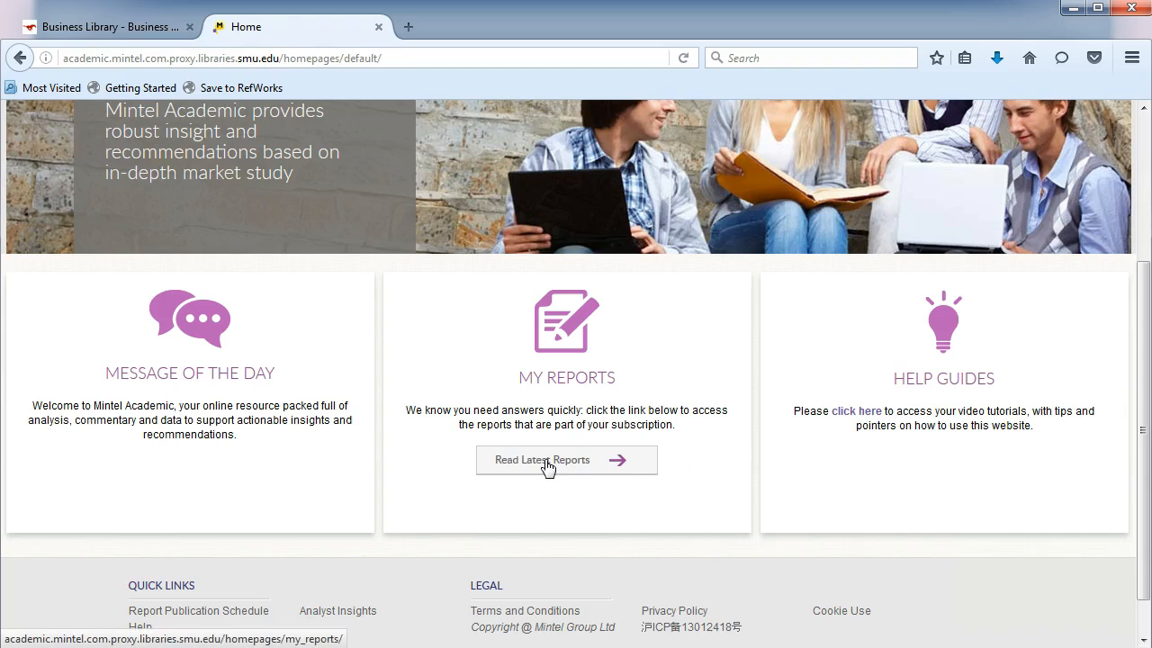
click(565, 460)
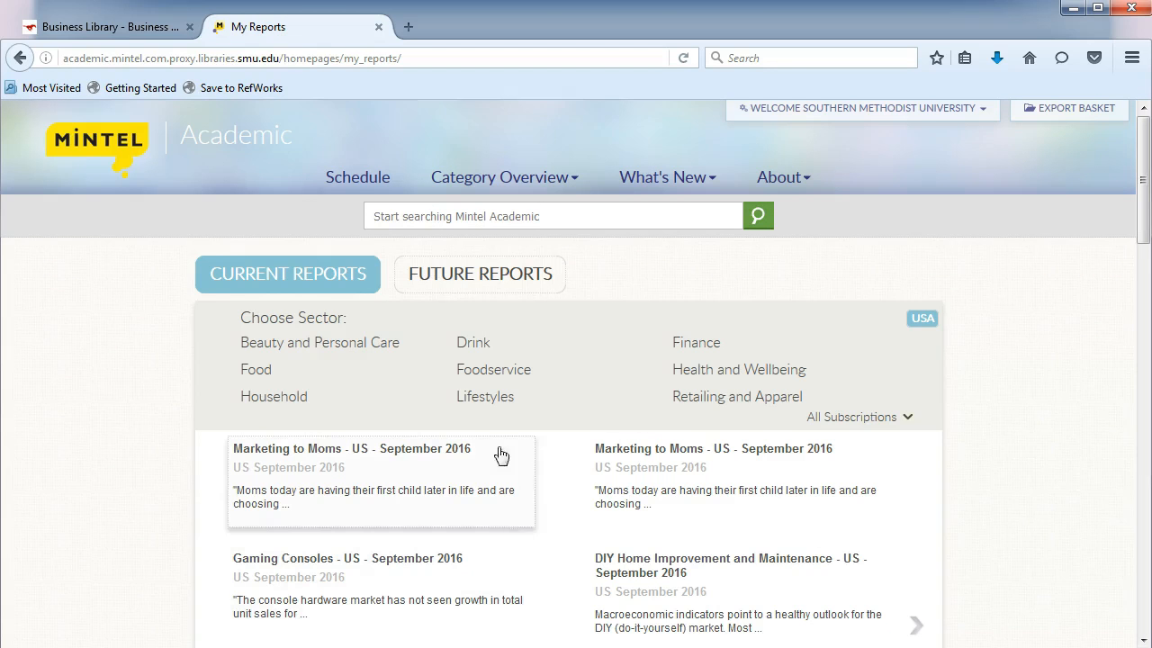
click(484, 396)
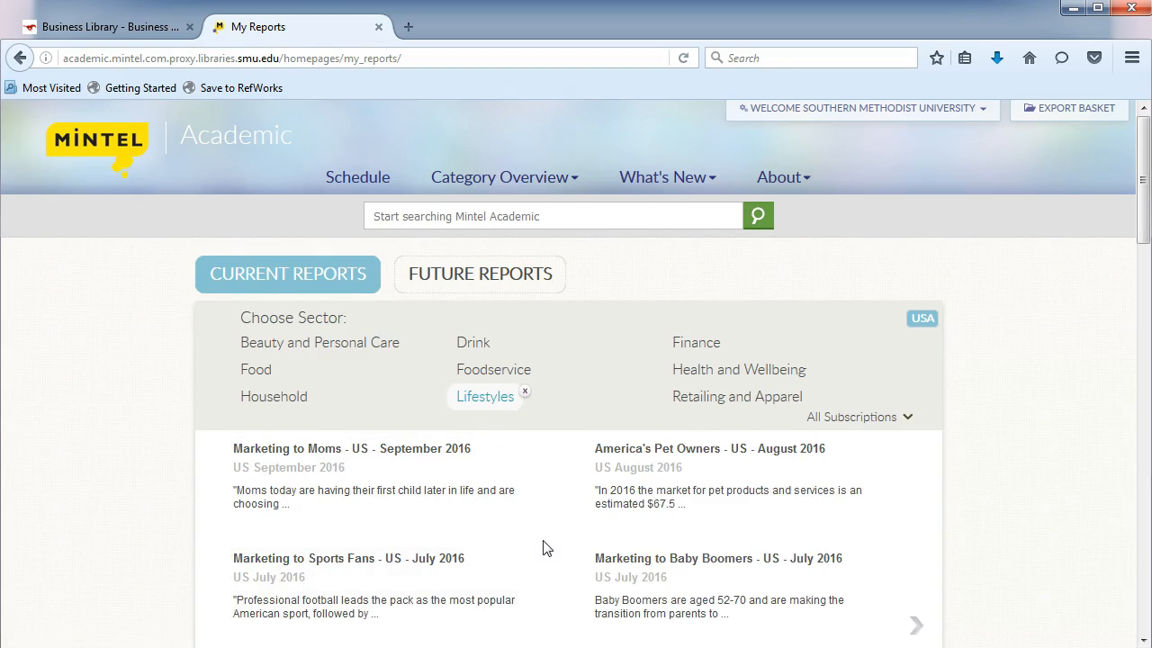
scroll(down, 3)
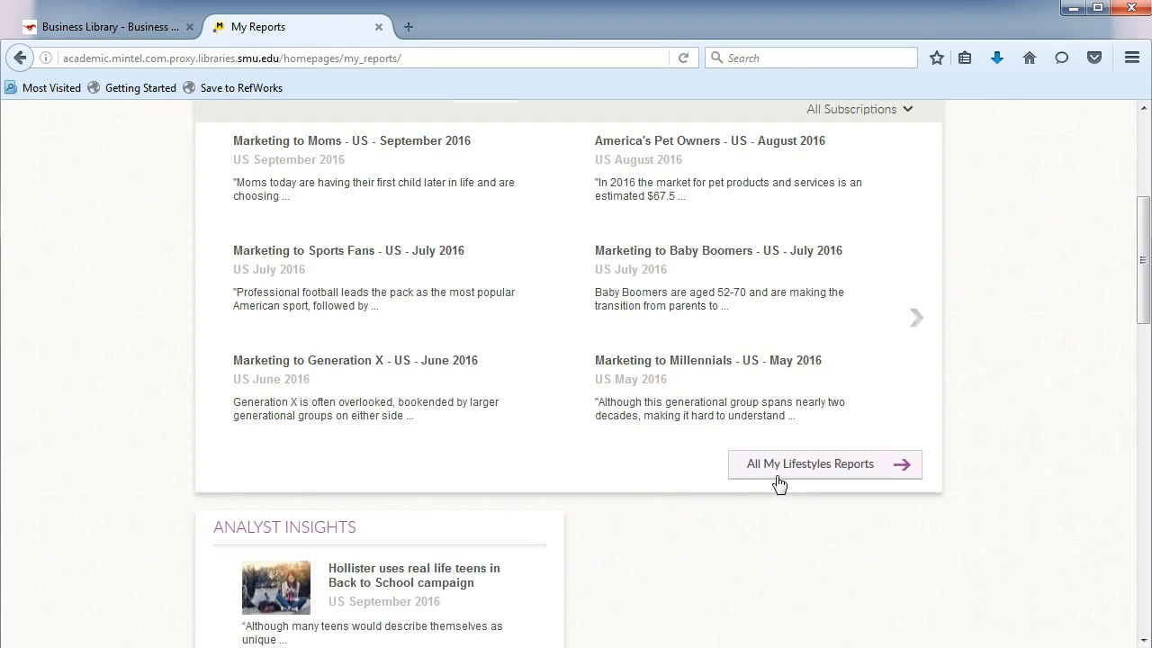
Step: List every Lifestyles report in the subscription via 'All My Lifestyles Reports', back to 2012 titles
click(810, 464)
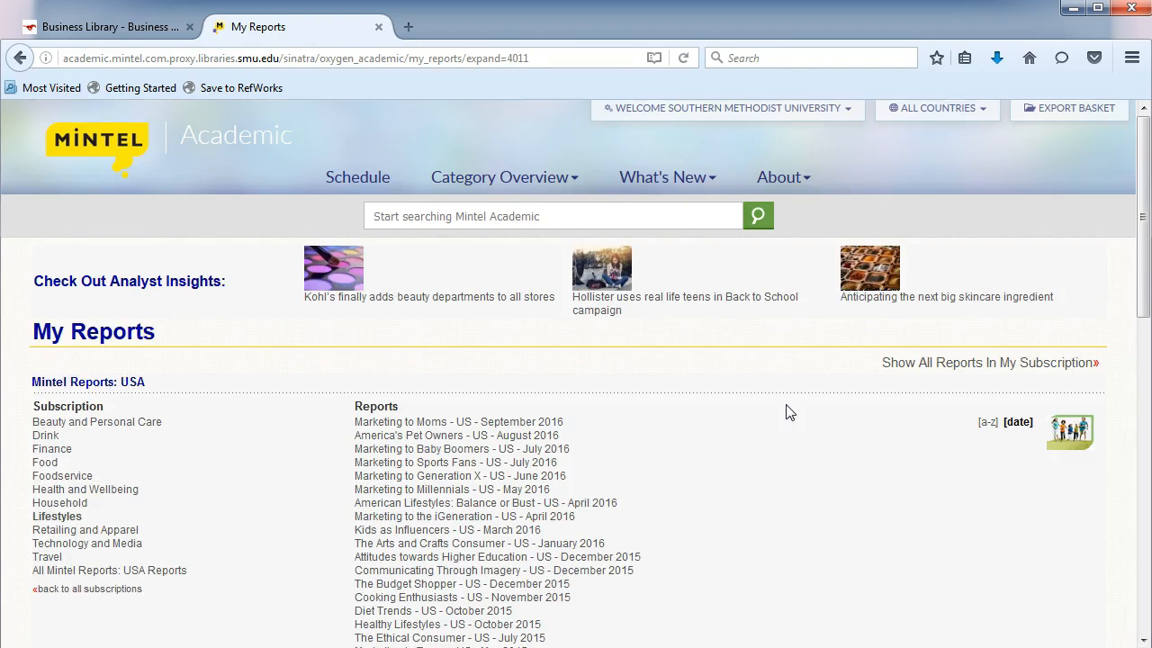
scroll(down, 3)
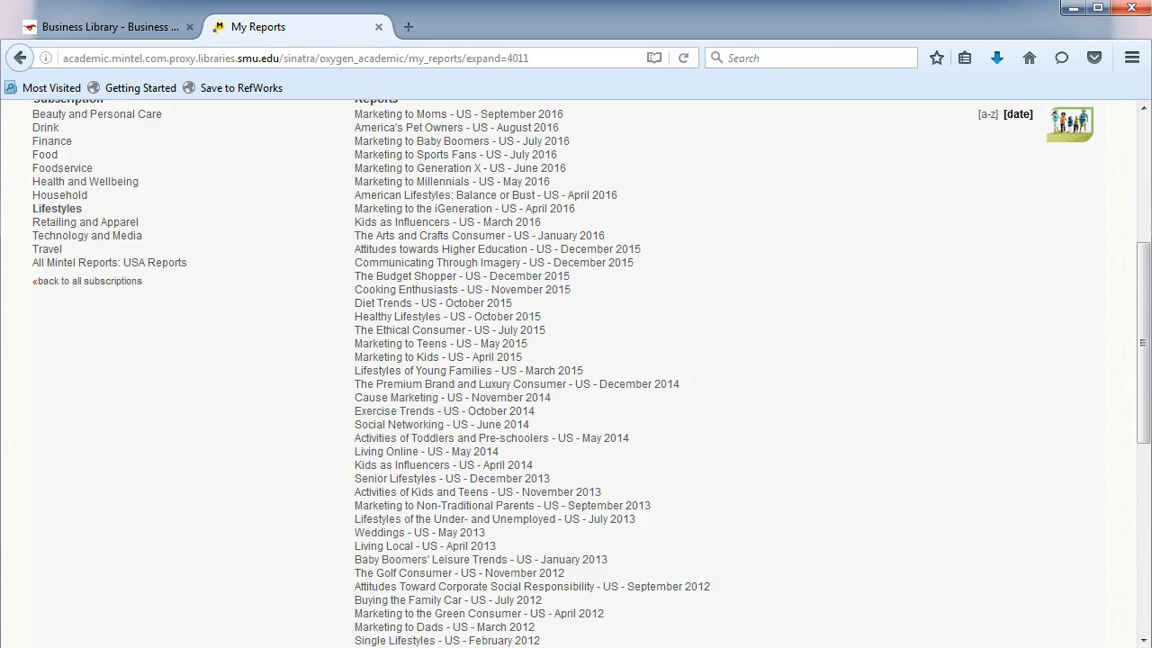
mouse_move(484, 195)
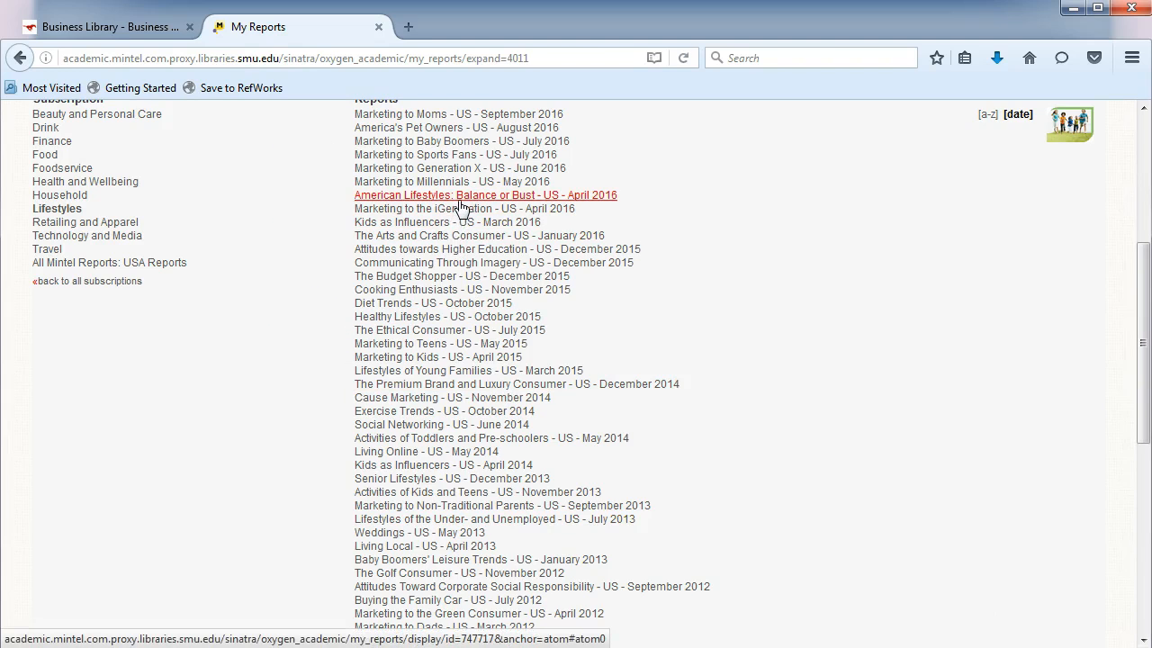
Step: Open 'American Lifestyles: Balance or Bust - US - April 2016' and search within it for 'soft drinks'
click(484, 194)
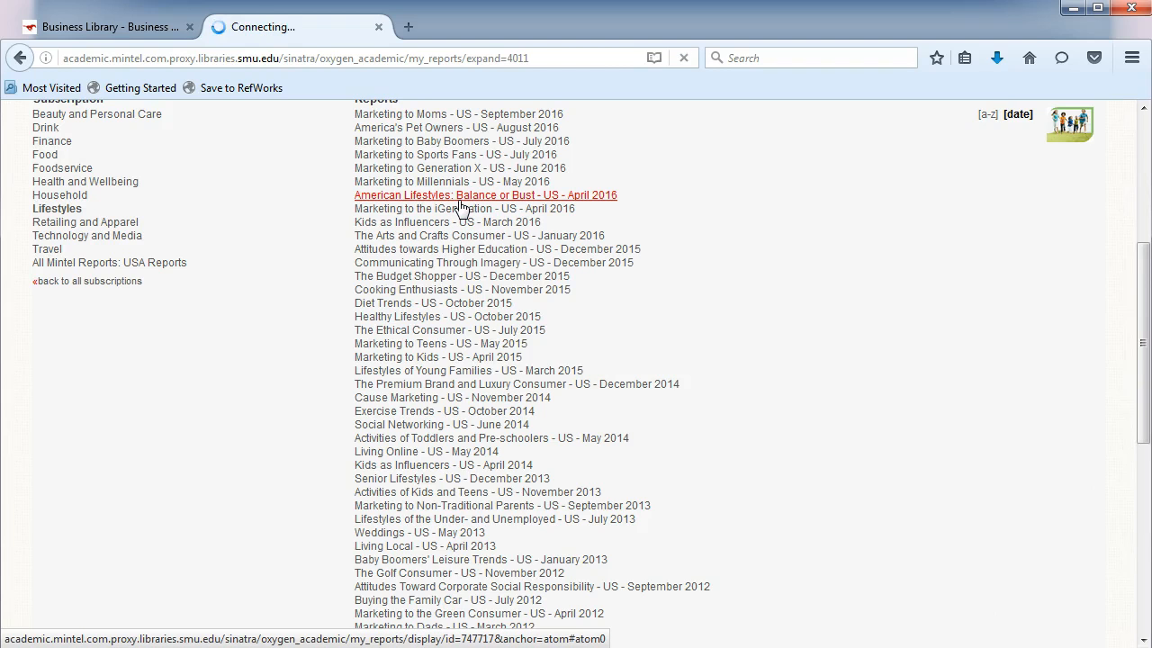
click(486, 195)
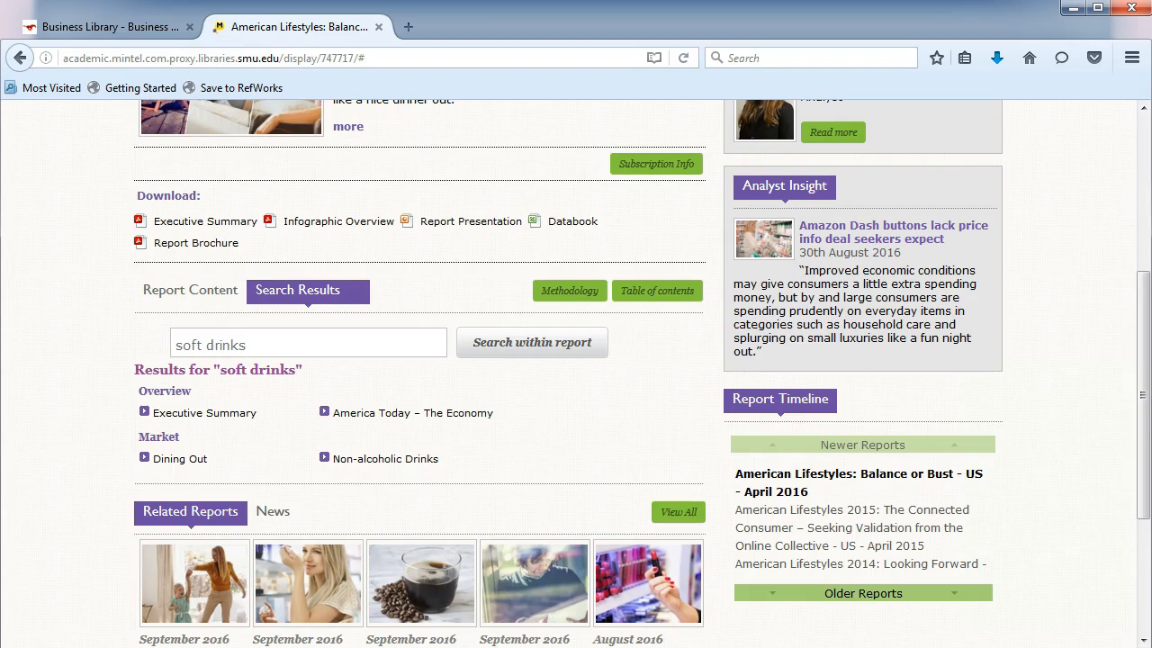
Step: Show the Category Overview menu of sectors, themes and demographics over the open report
scroll(up, 3)
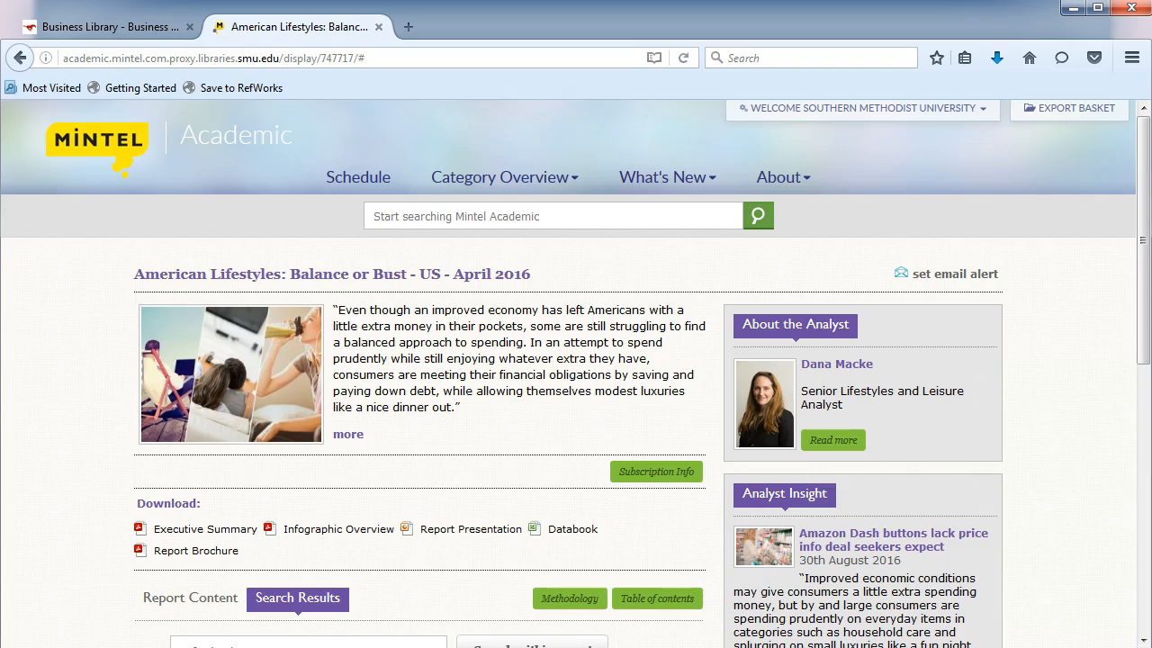
click(502, 176)
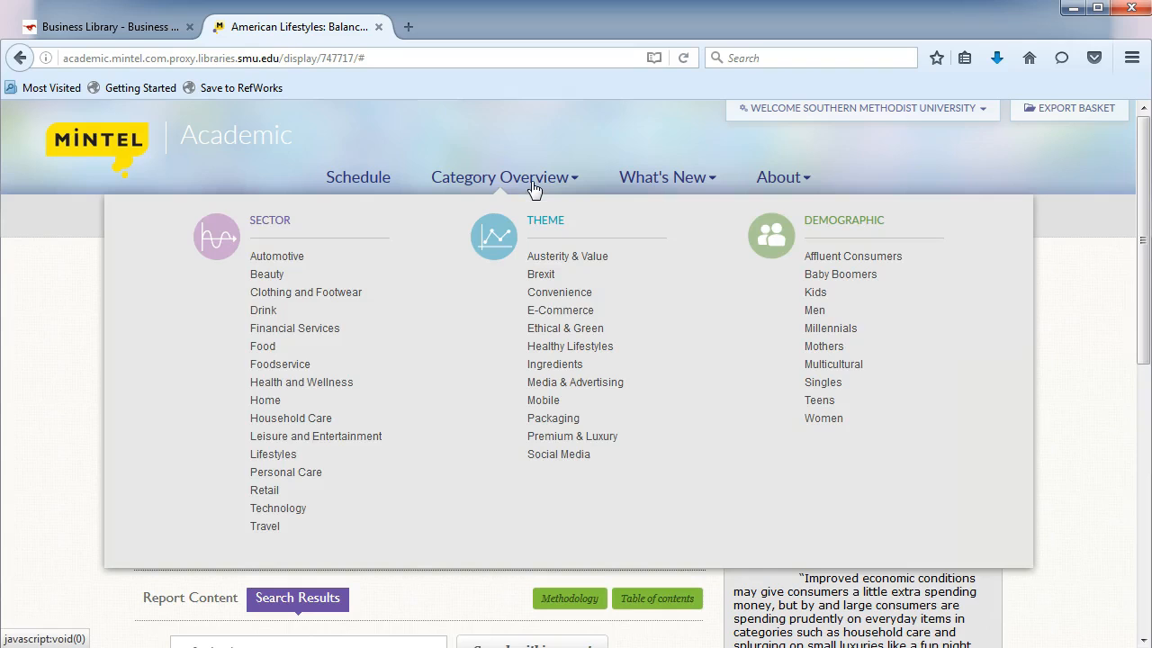
mouse_move(535, 194)
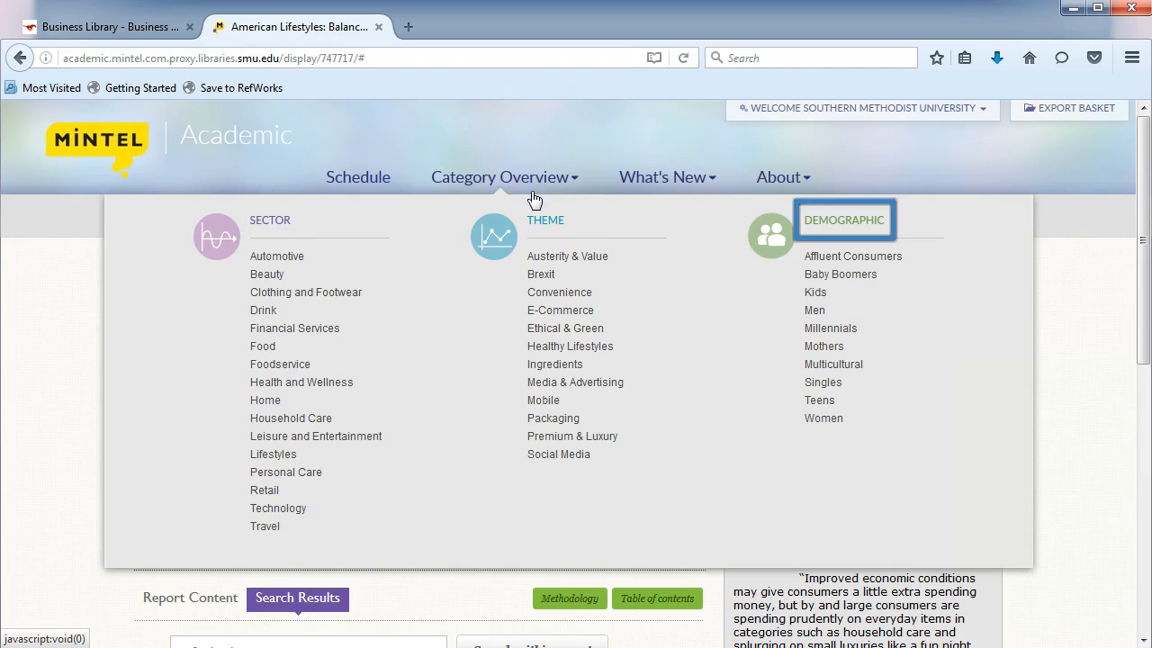
mouse_move(536, 194)
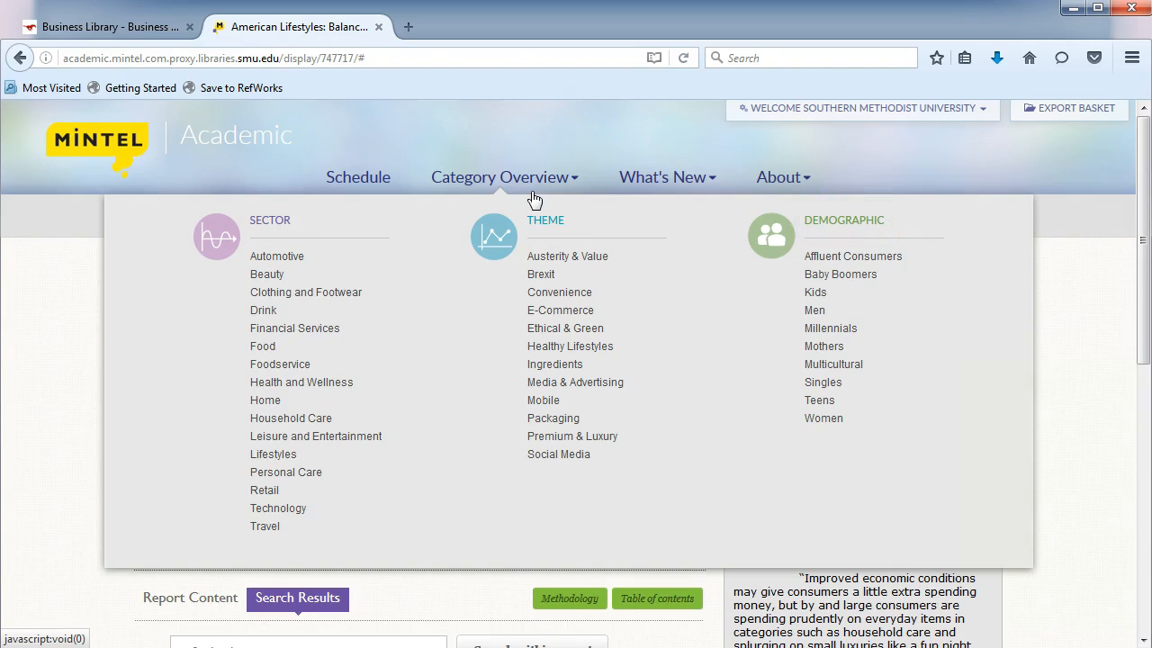